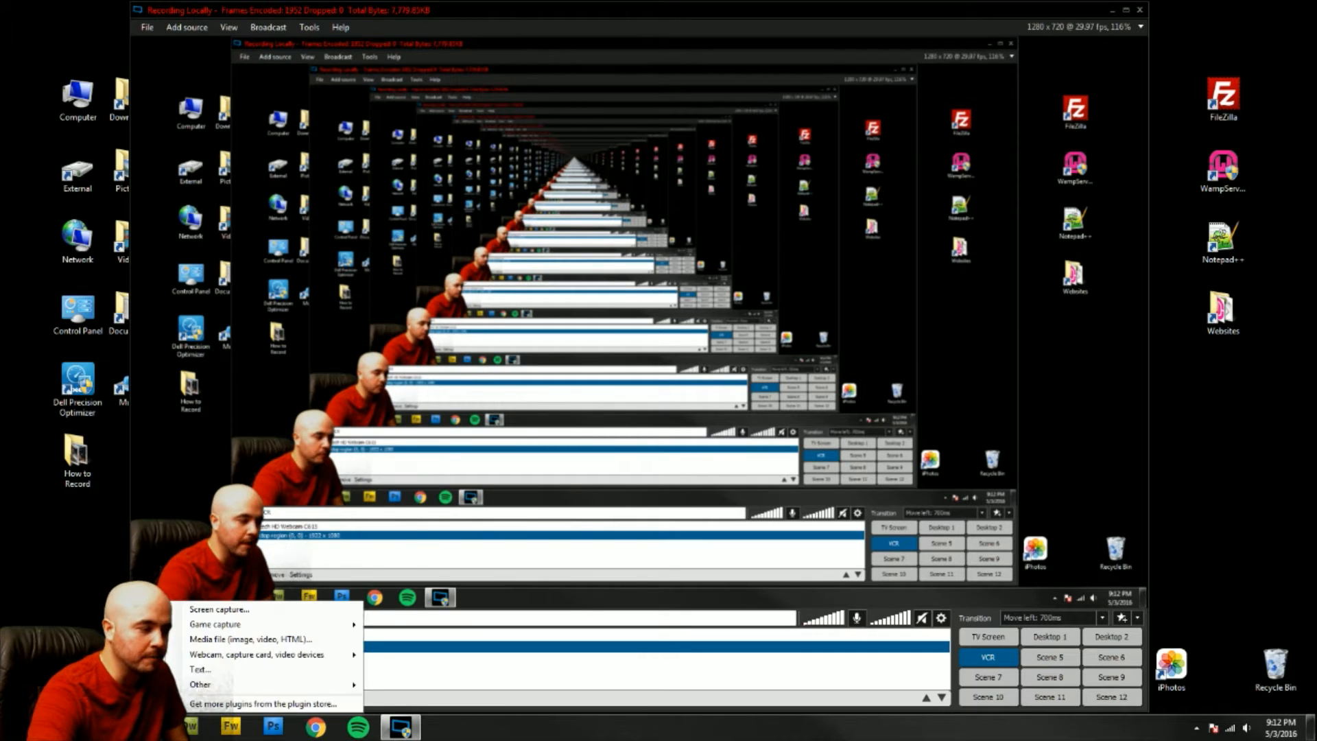
pyautogui.moveTo(256, 654)
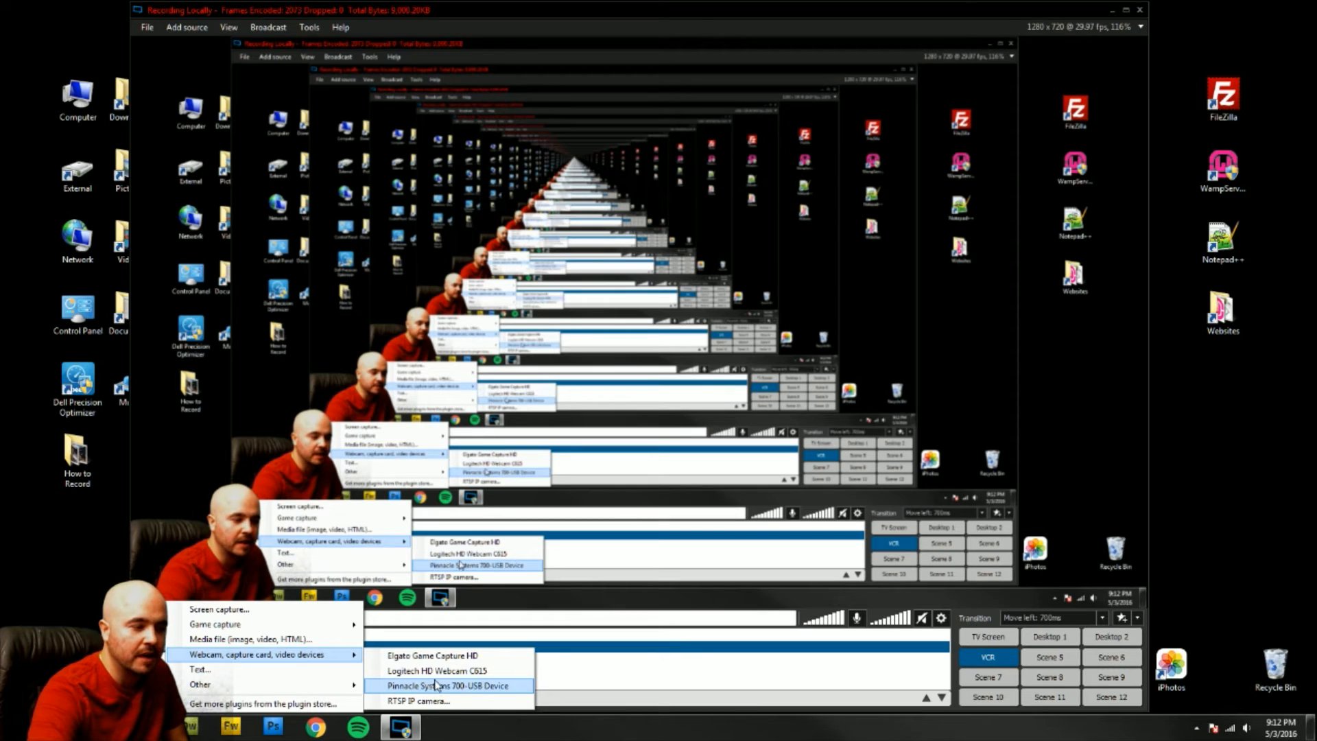
# - Choose the Pinnacle Systems 700-USB Device as the new video-device source for the VCR scene
pyautogui.click(436, 670)
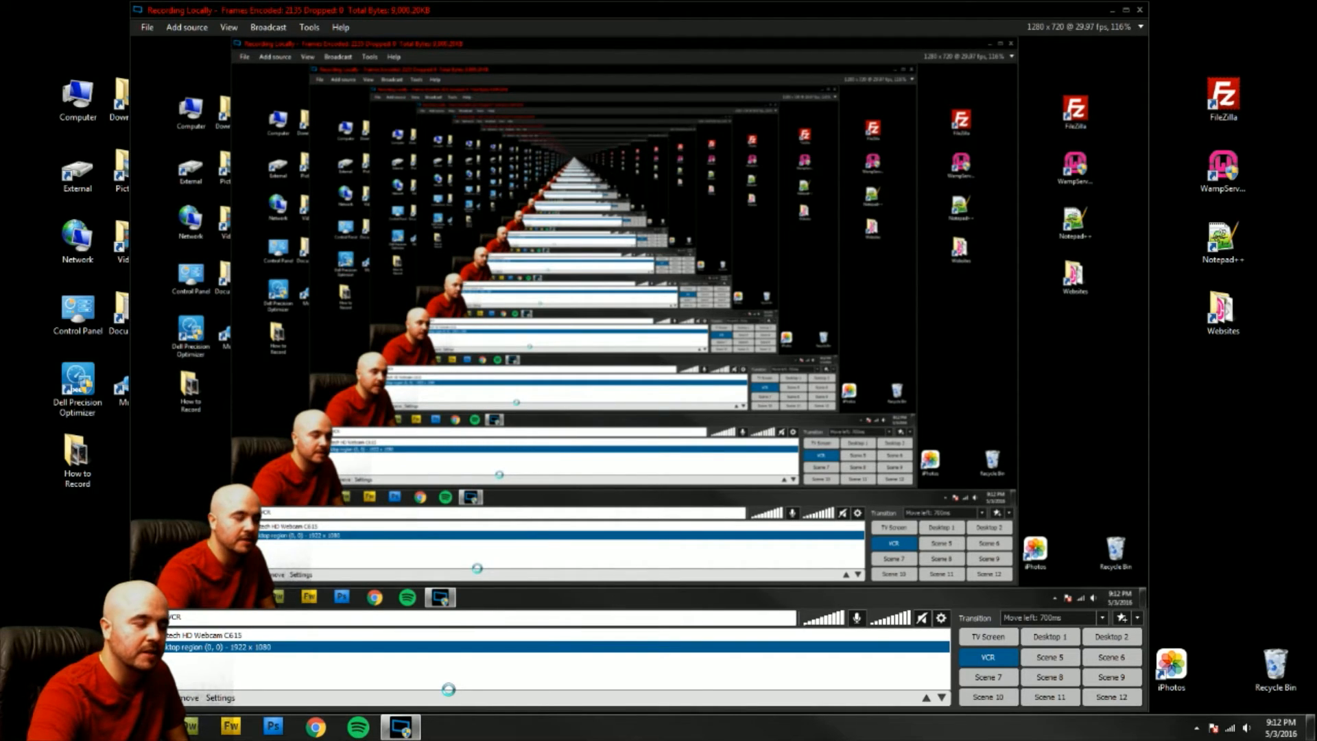